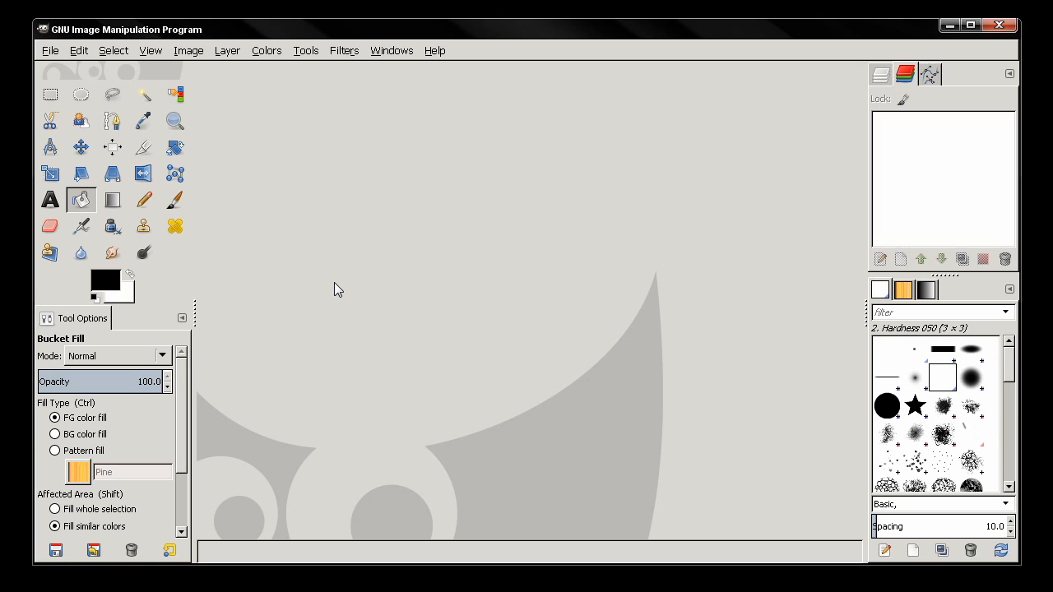
pyautogui.moveTo(332, 78)
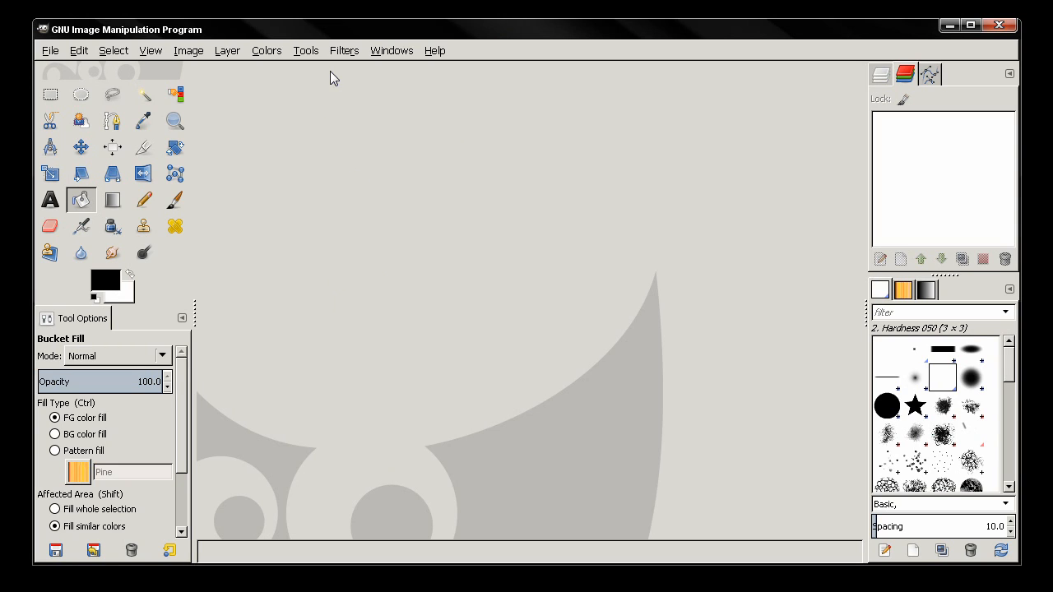
pyautogui.moveTo(626, 5)
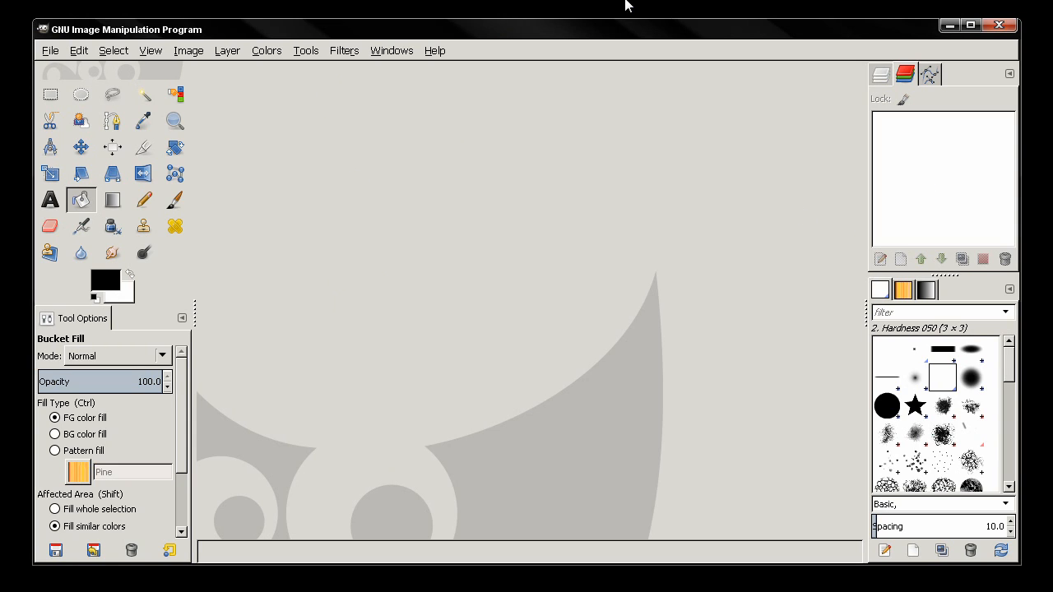
pyautogui.moveTo(312, 170)
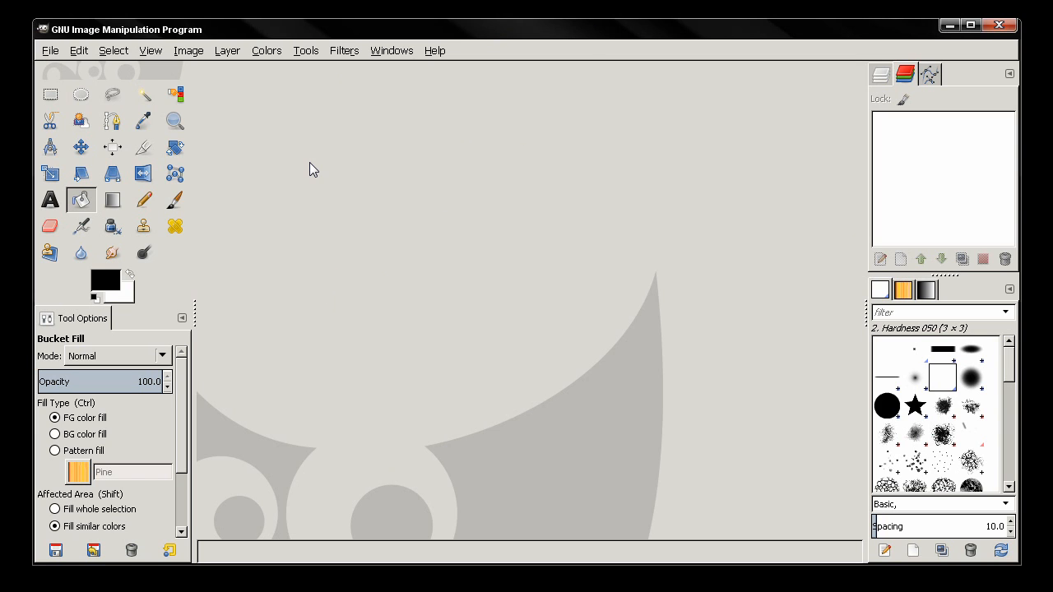
# Step: Open the Windows menu while GIMP is still in single-window mode
pyautogui.click(391, 50)
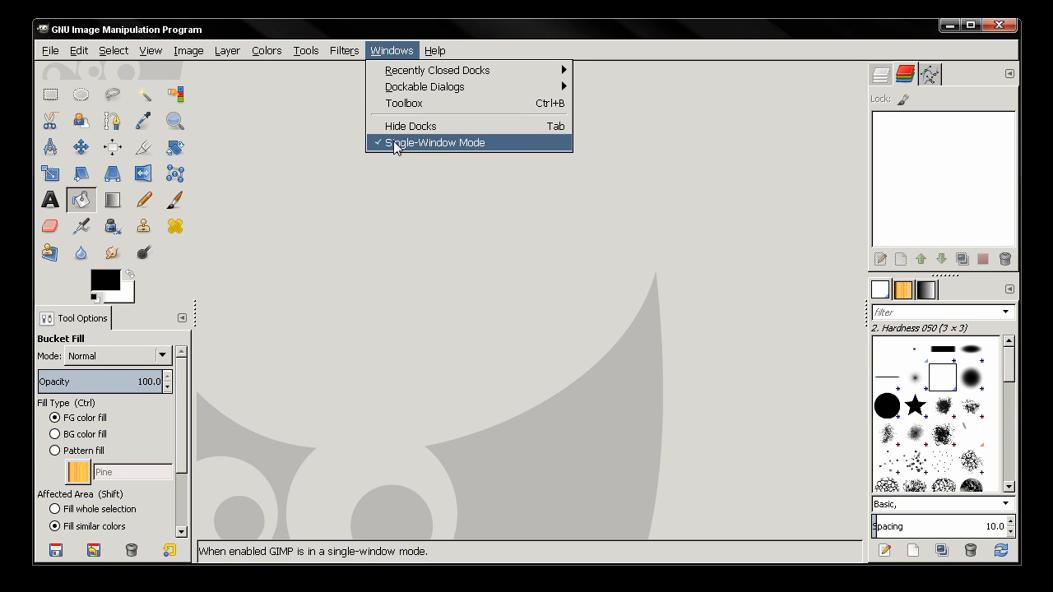
# Step: Turn off single-window mode and reopen the Toolbox - Tool Options dock, placing it beside the image window
pyautogui.click(433, 143)
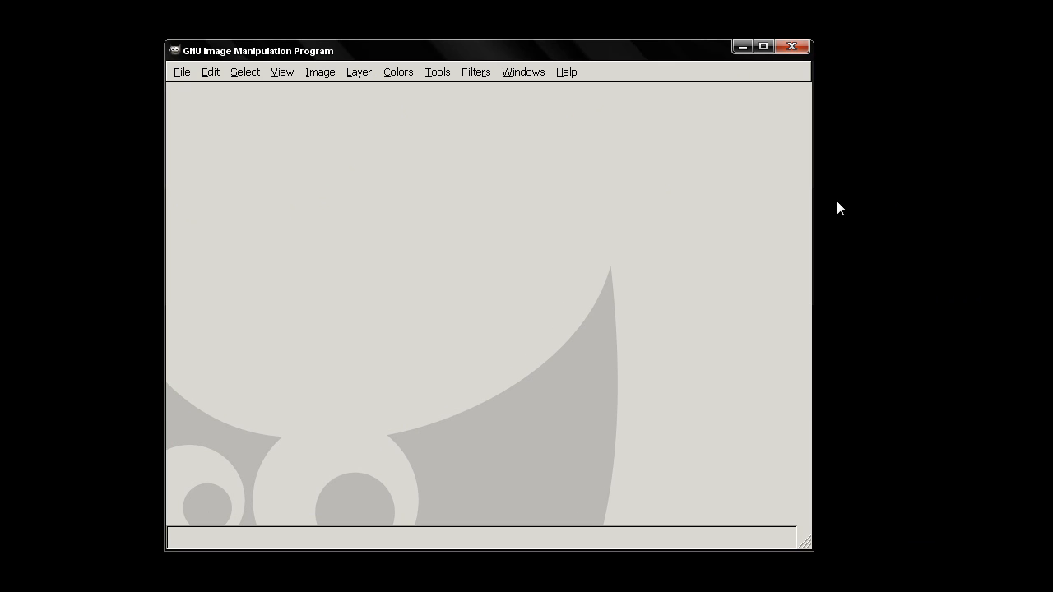
pyautogui.moveTo(520, 77)
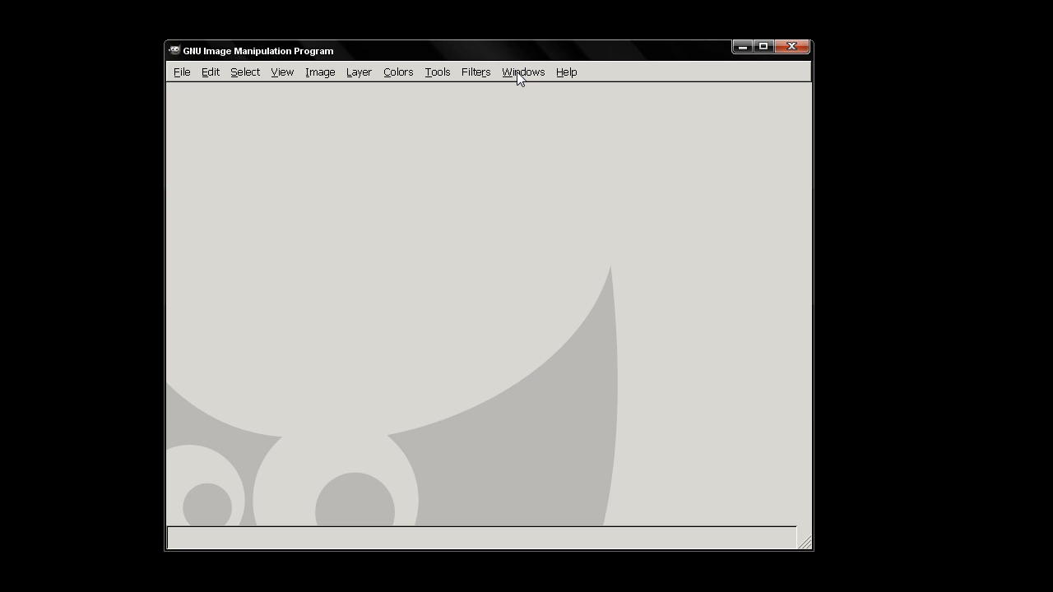
pyautogui.click(523, 72)
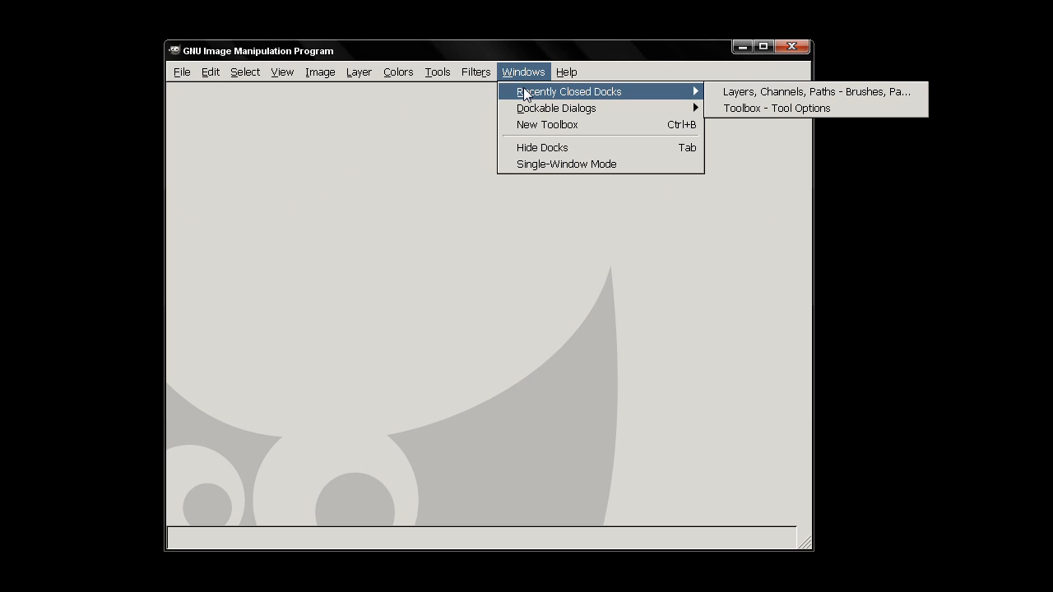
pyautogui.moveTo(755, 119)
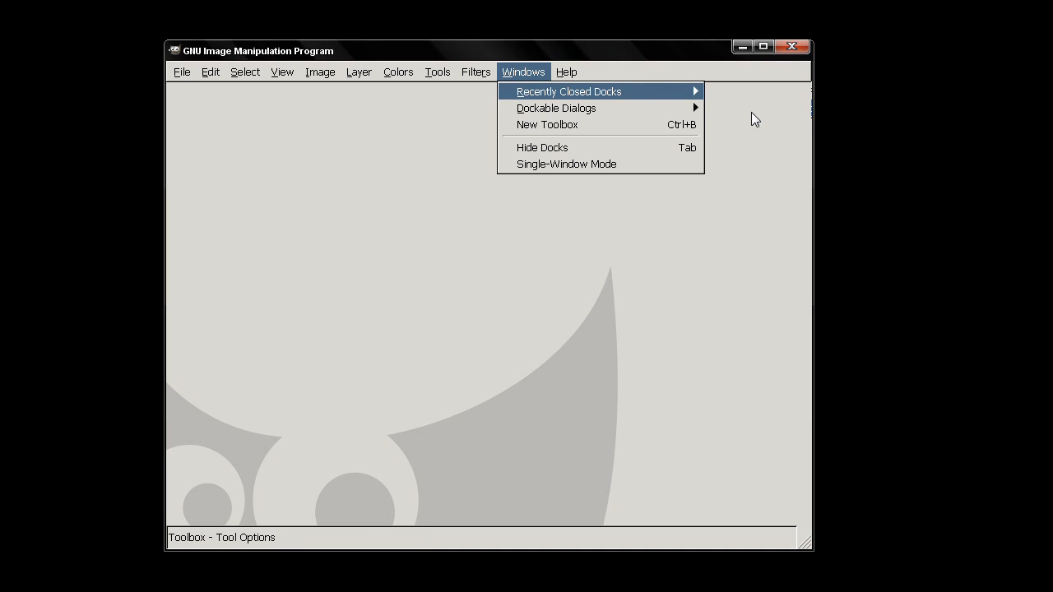
pyautogui.click(546, 124)
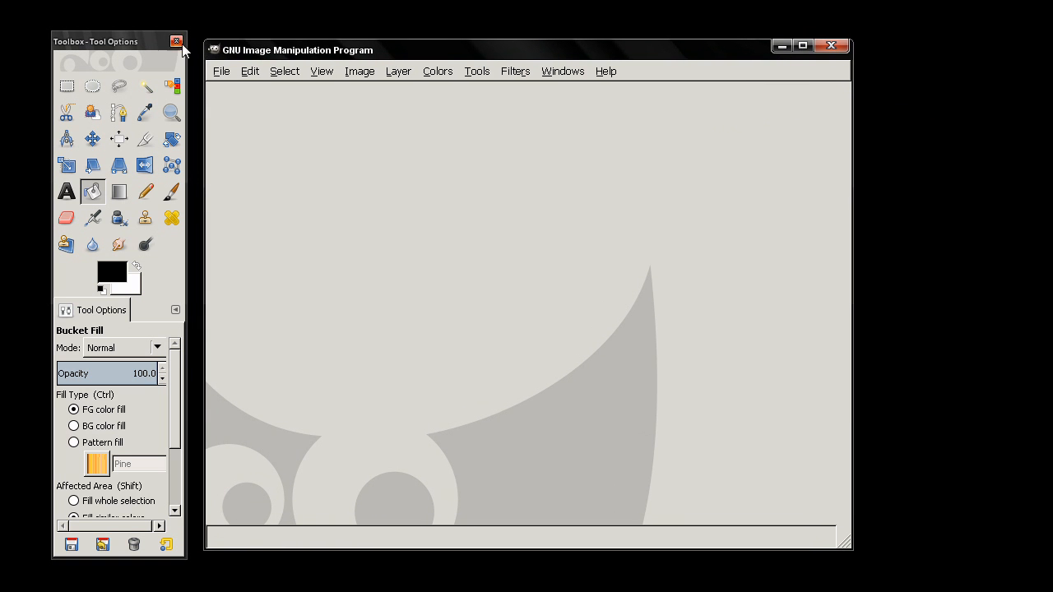
pyautogui.moveTo(96, 41); pyautogui.dragTo(137, 42)
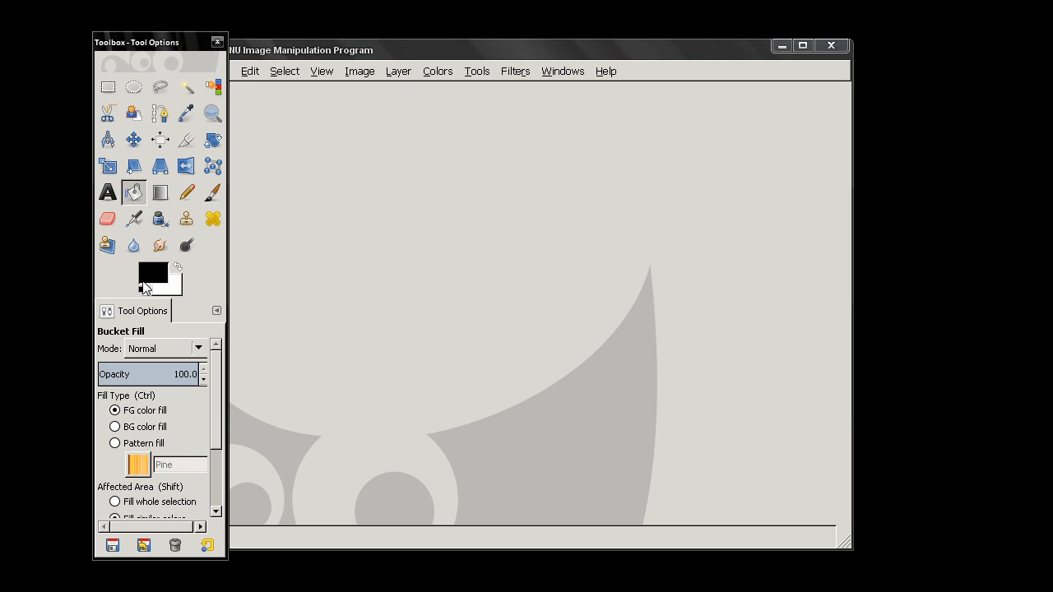
pyautogui.click(562, 70)
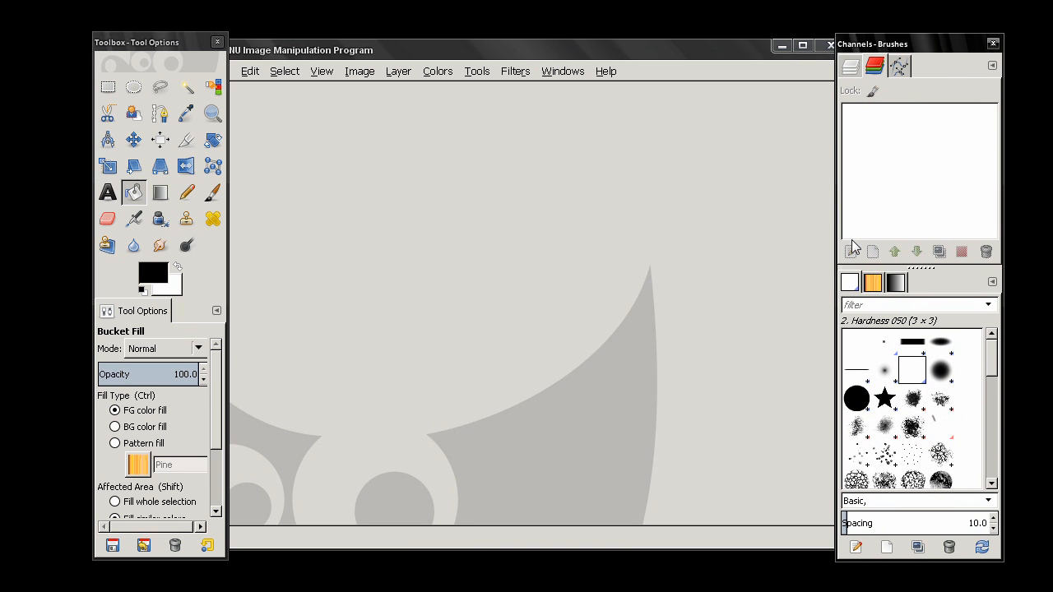
pyautogui.moveTo(325, 155)
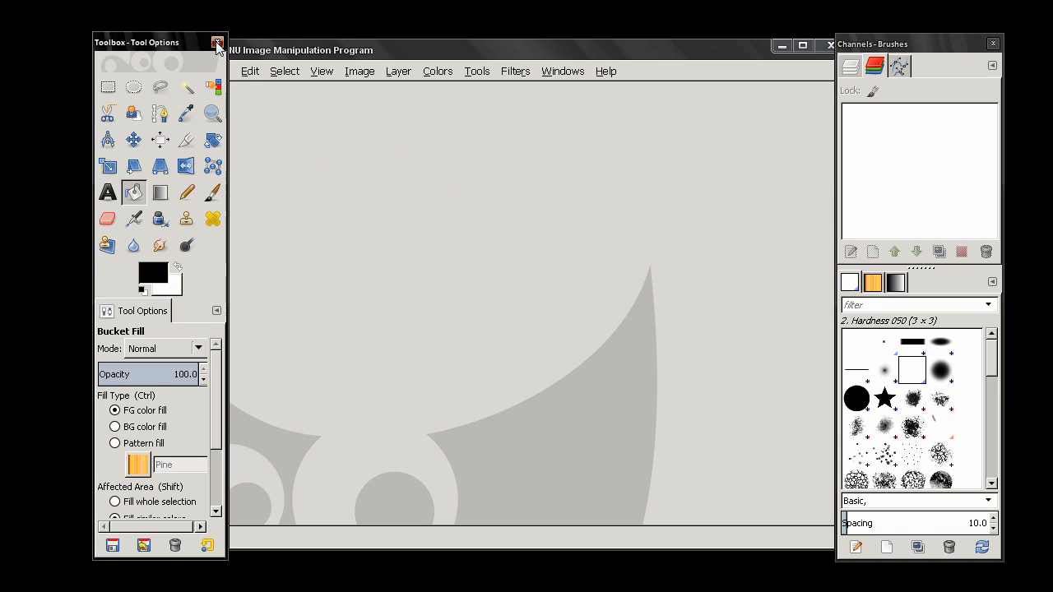
# Step: Create a new toolbox and dock the Tool Options dialog into it
pyautogui.click(562, 71)
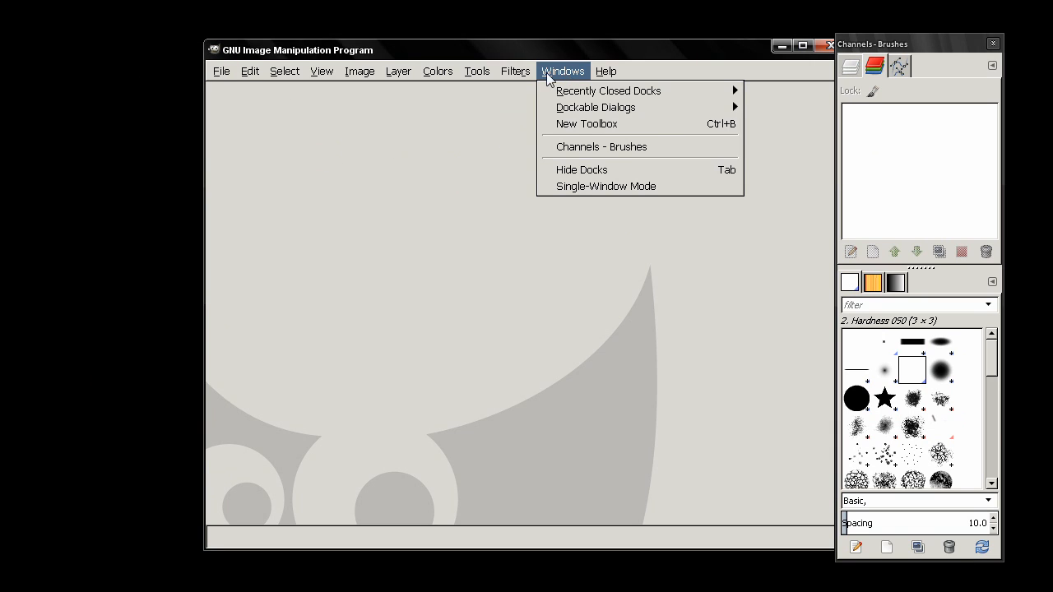
pyautogui.moveTo(586, 123)
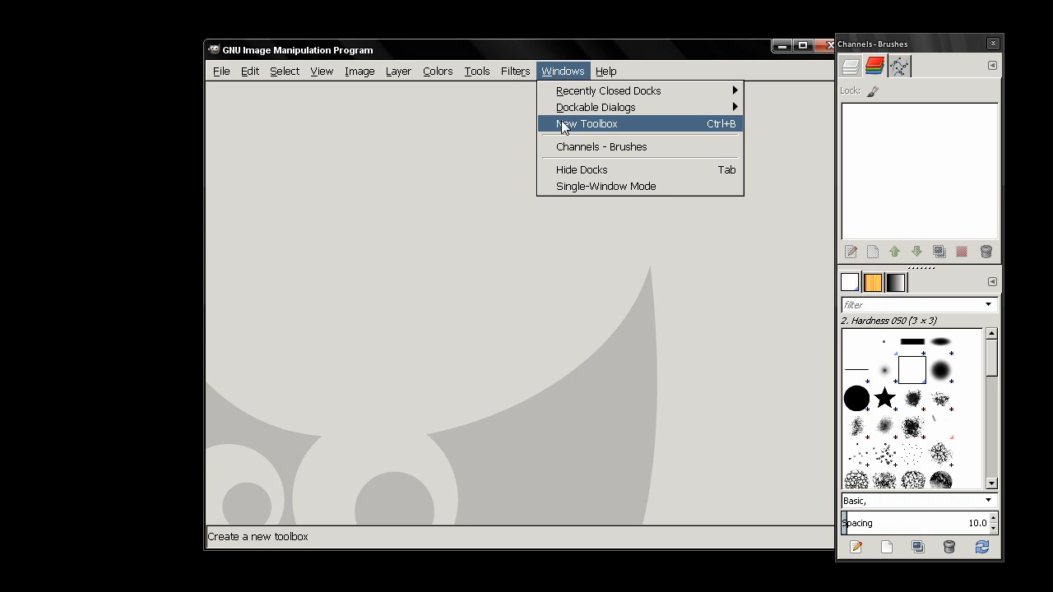
pyautogui.click(586, 124)
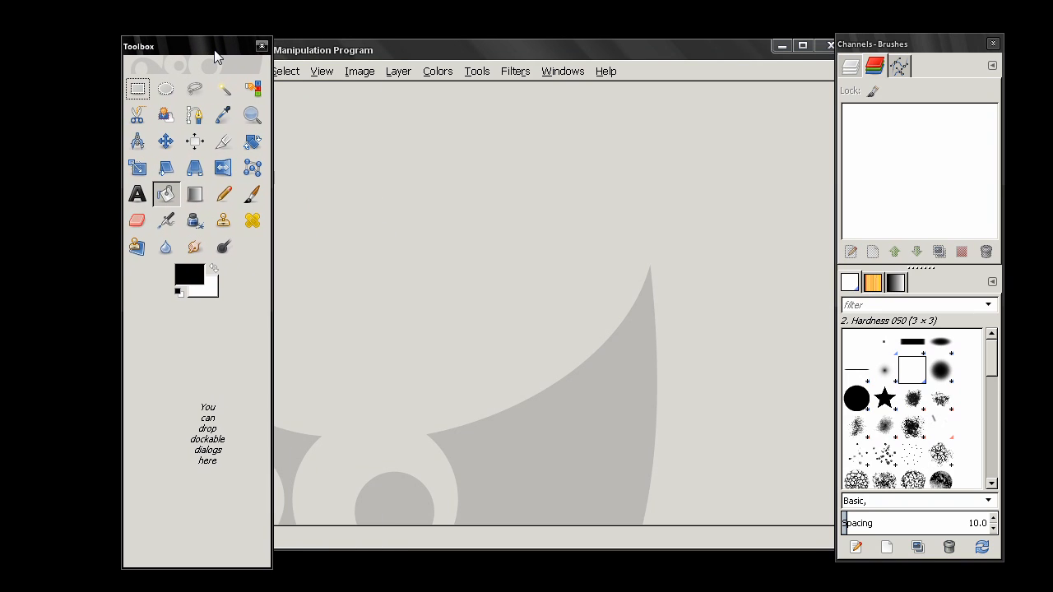
pyautogui.click(562, 70)
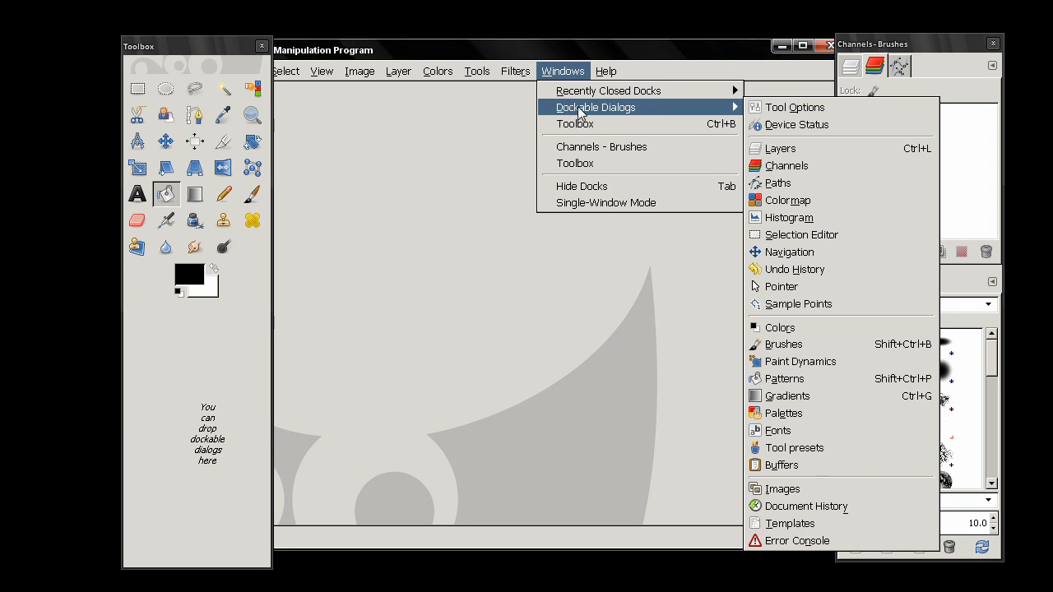
pyautogui.moveTo(794, 107)
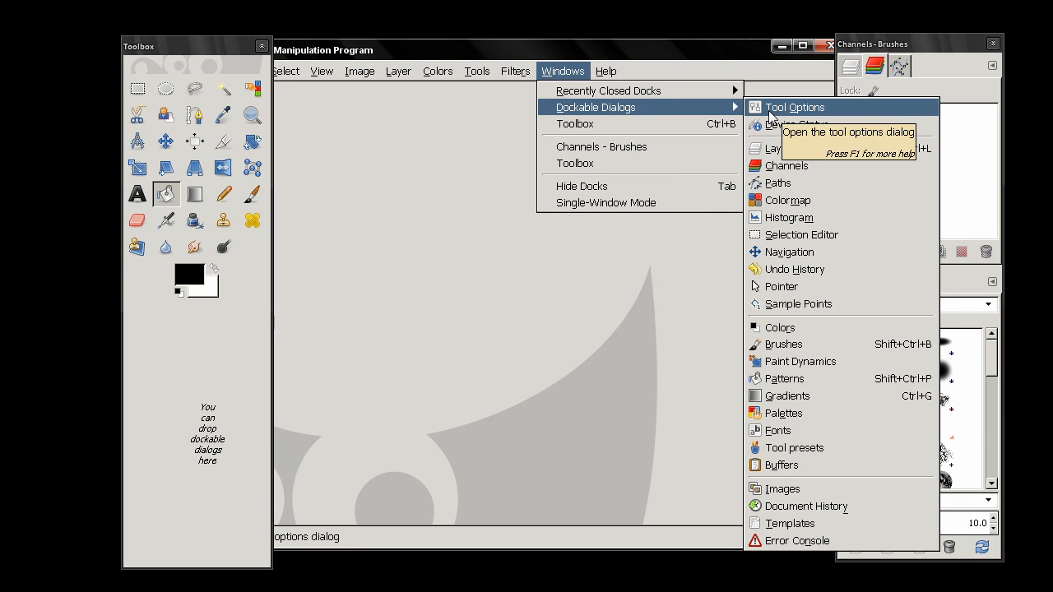
pyautogui.click(794, 107)
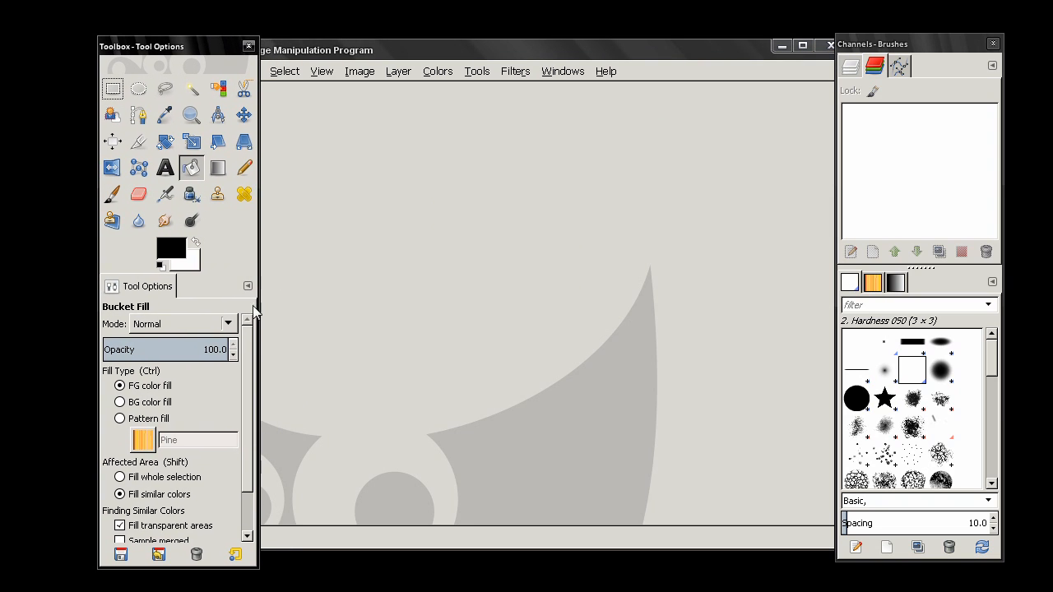
# Step: Close the Tool Options tab, then re-add Tool Options so it docks beneath the tools
pyautogui.click(248, 287)
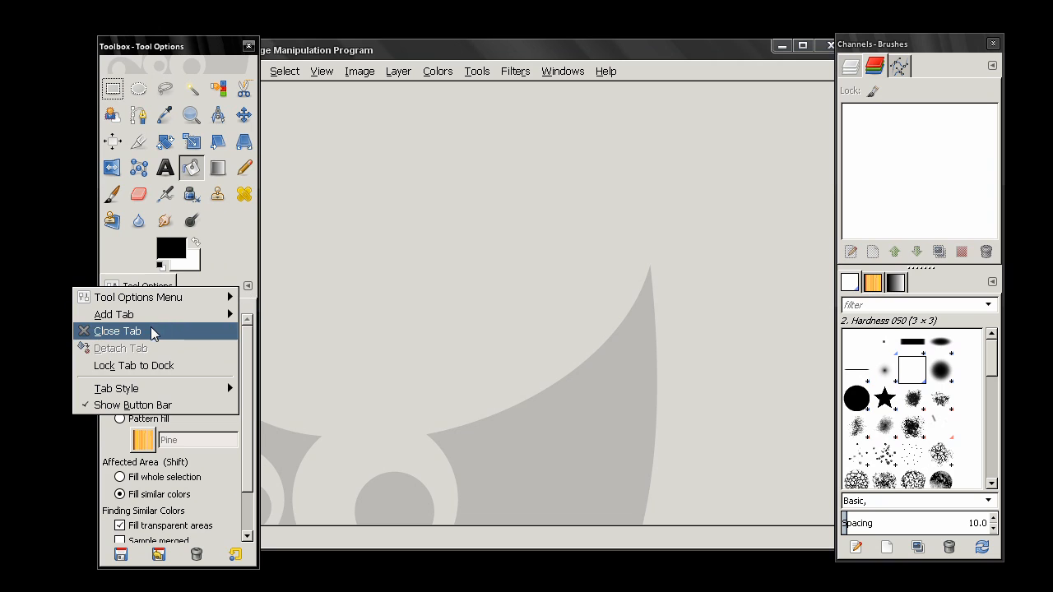
pyautogui.click(117, 330)
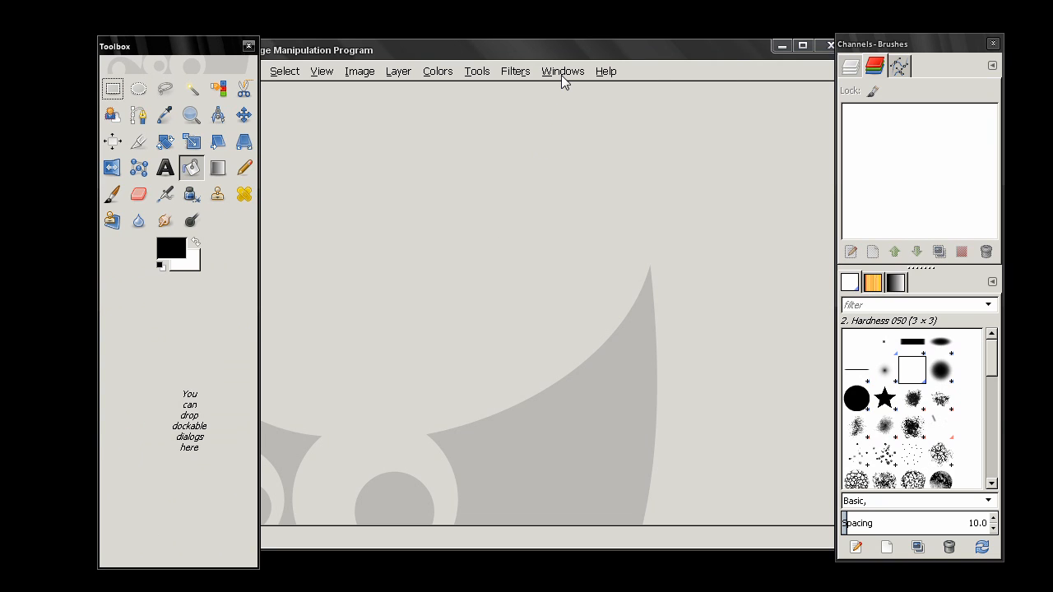
pyautogui.click(563, 71)
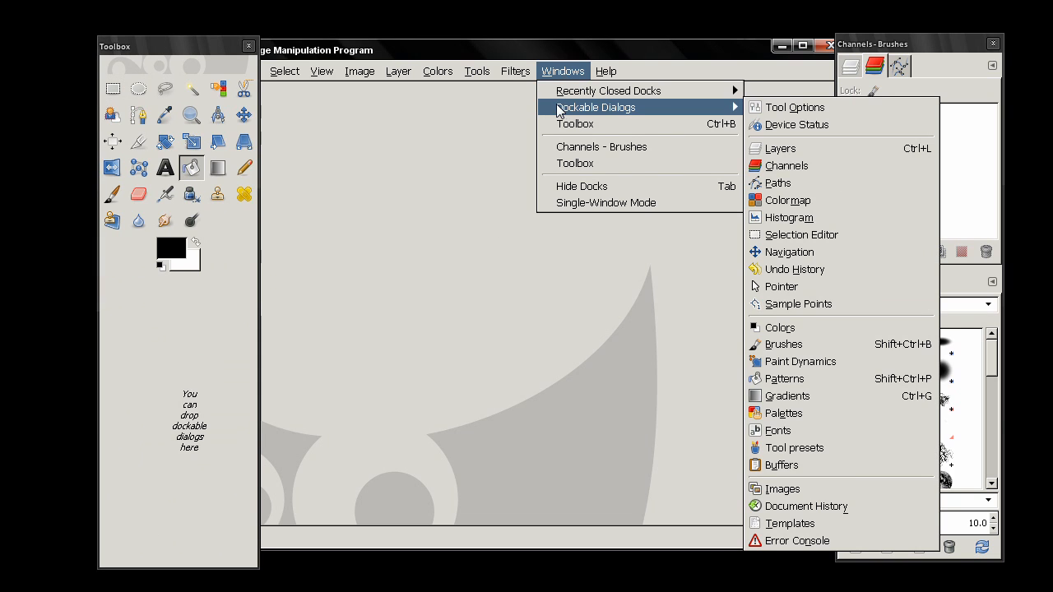
pyautogui.click(795, 107)
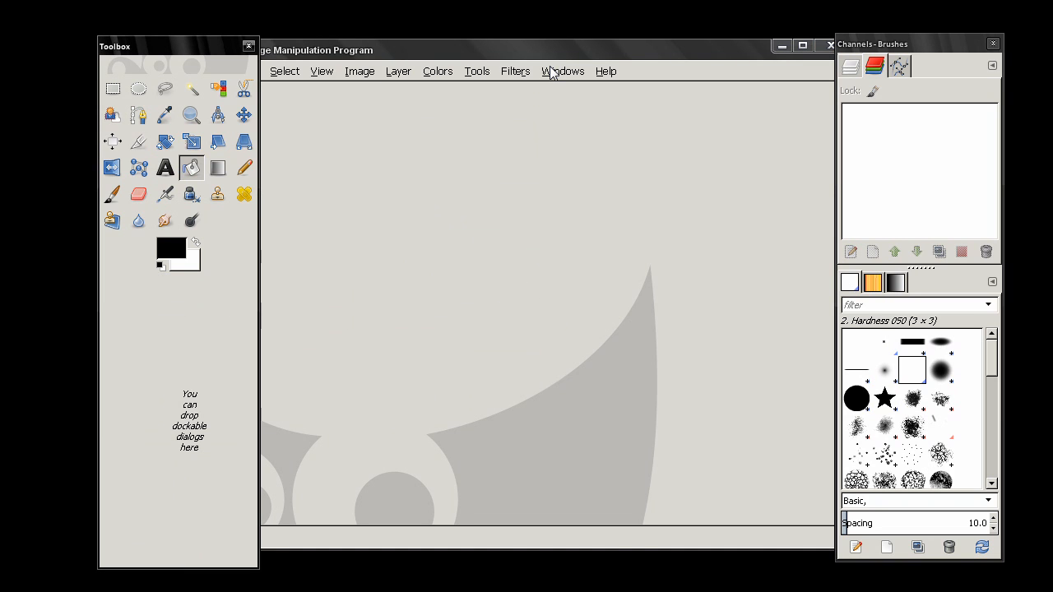
pyautogui.click(562, 70)
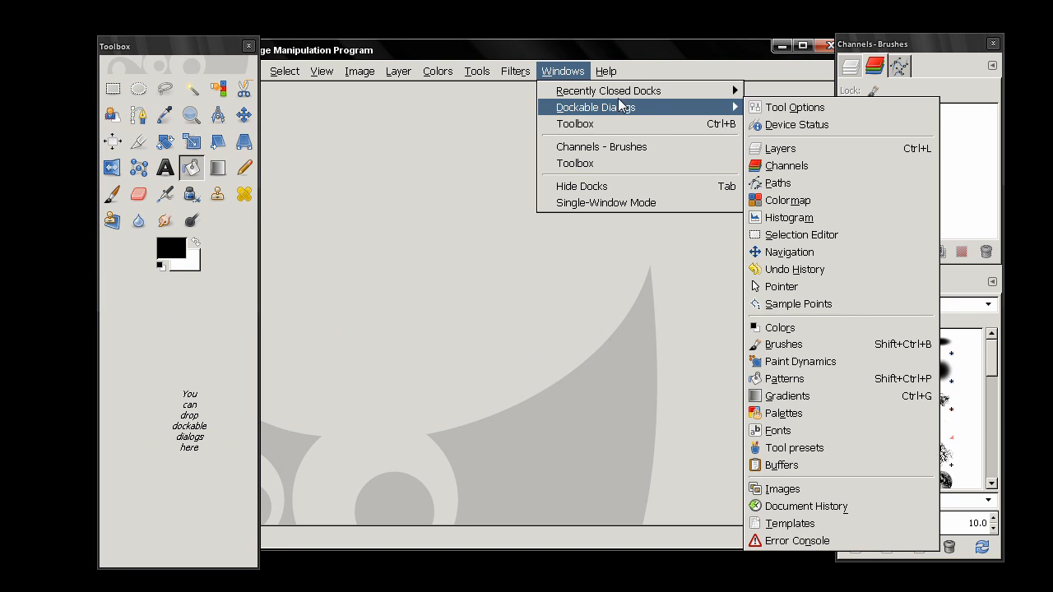
pyautogui.moveTo(792, 106)
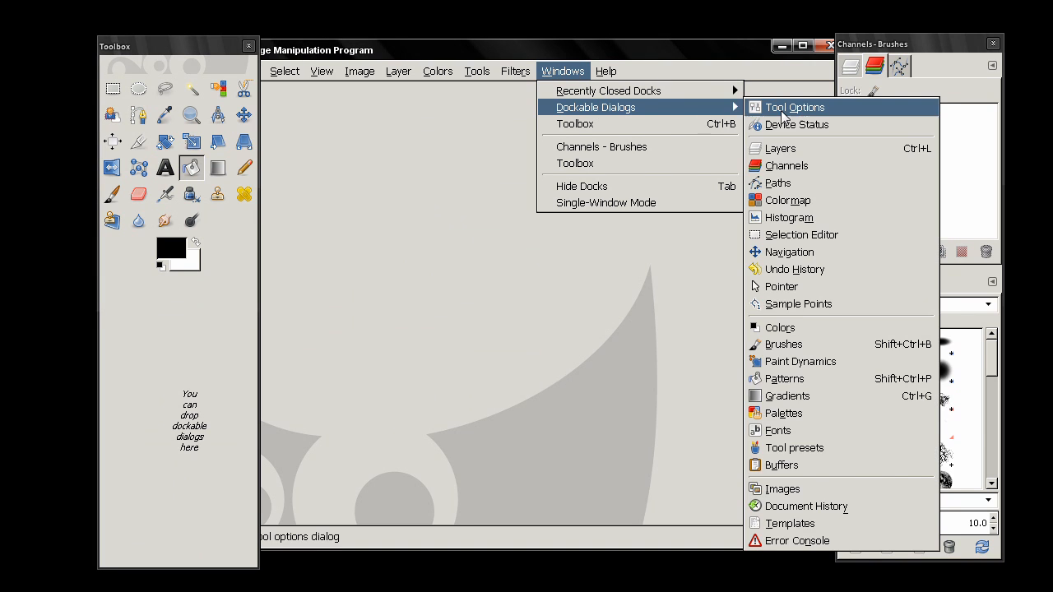
pyautogui.click(793, 107)
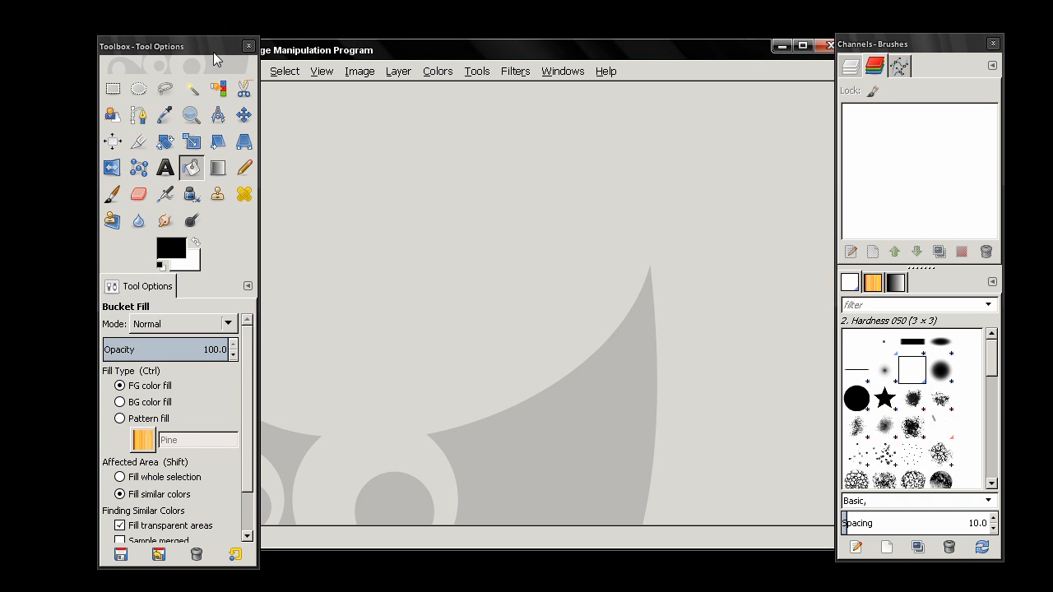
# Step: Adjust the left dock, then open and dismiss the Tool Options tab menu without changes
pyautogui.moveTo(218, 58); pyautogui.dragTo(202, 58)
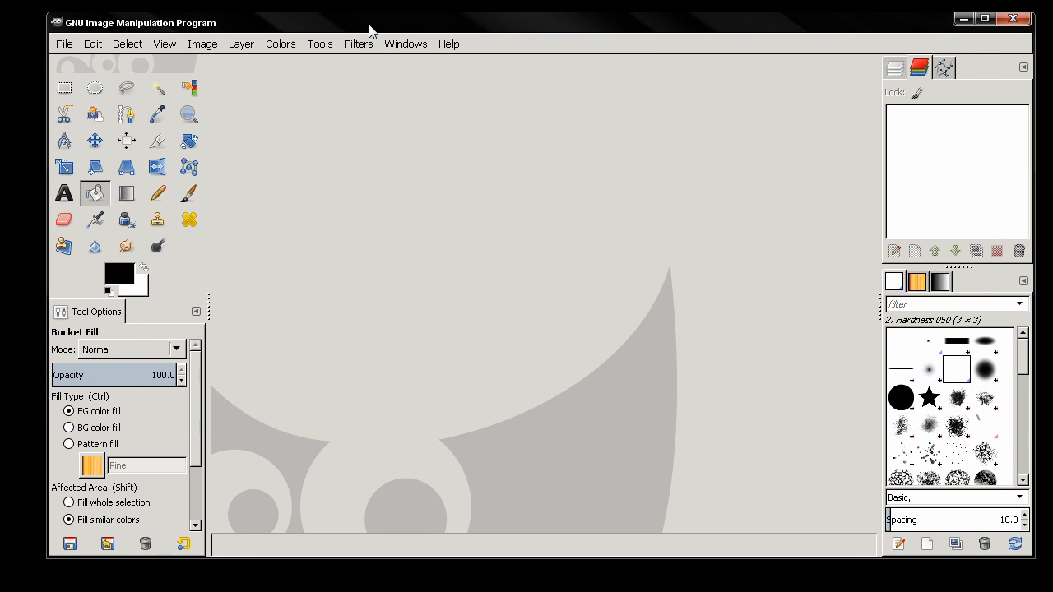
pyautogui.click(197, 311)
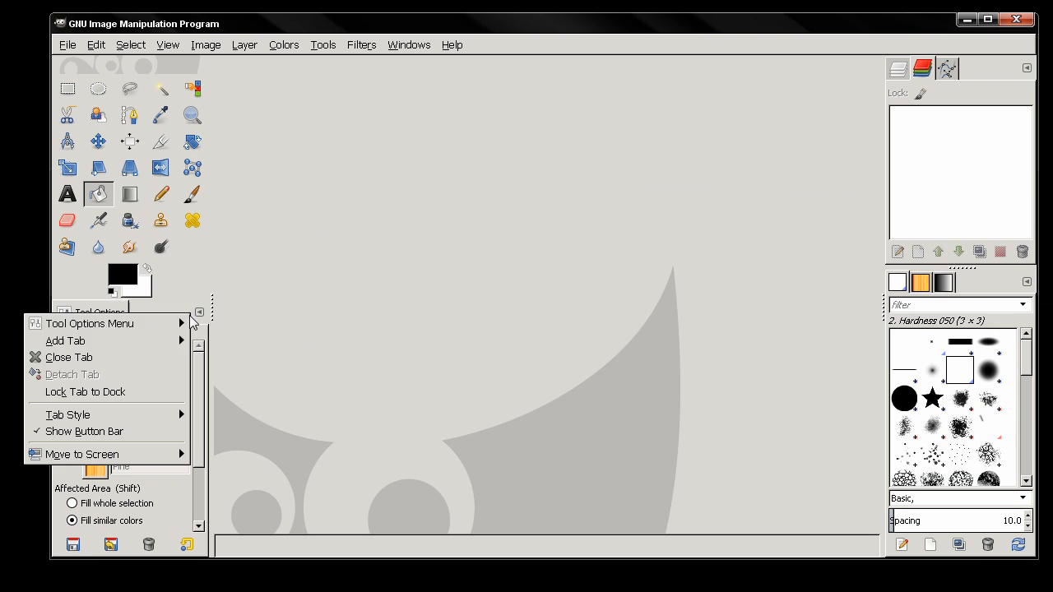
pyautogui.click(408, 44)
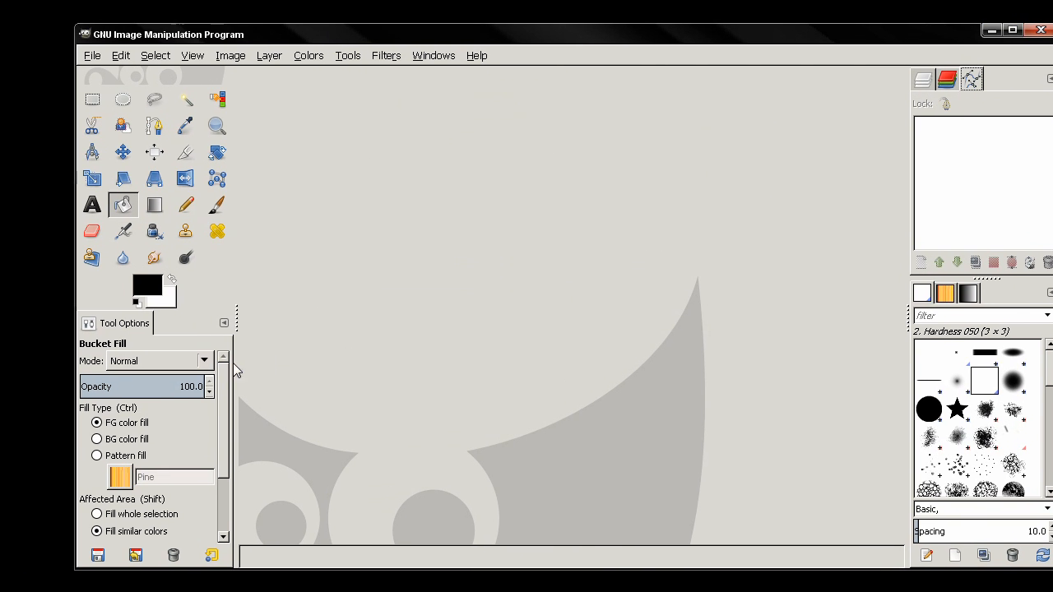
pyautogui.moveTo(365, 266)
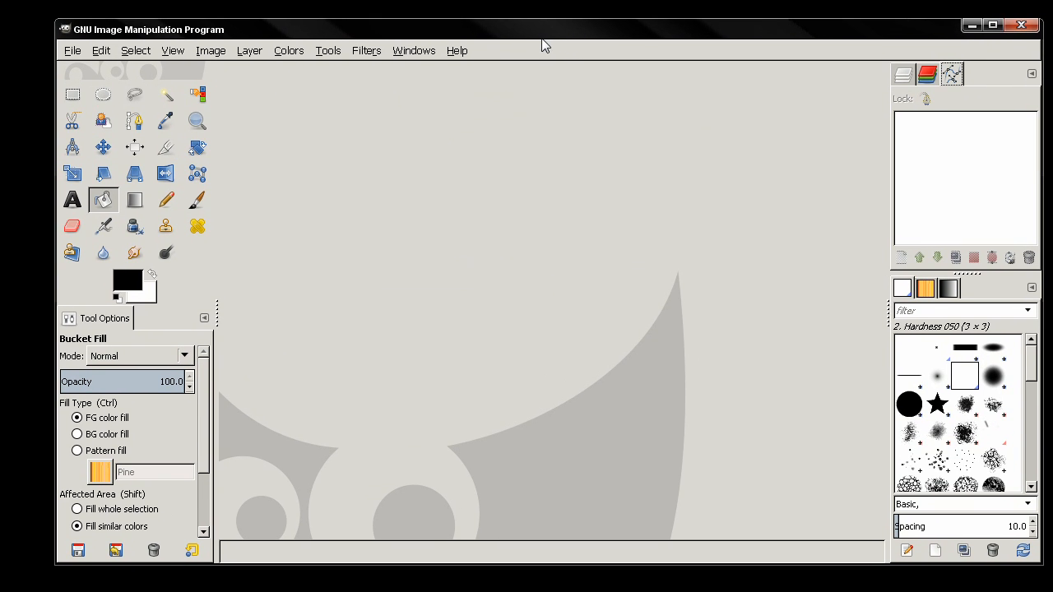
pyautogui.click(413, 50)
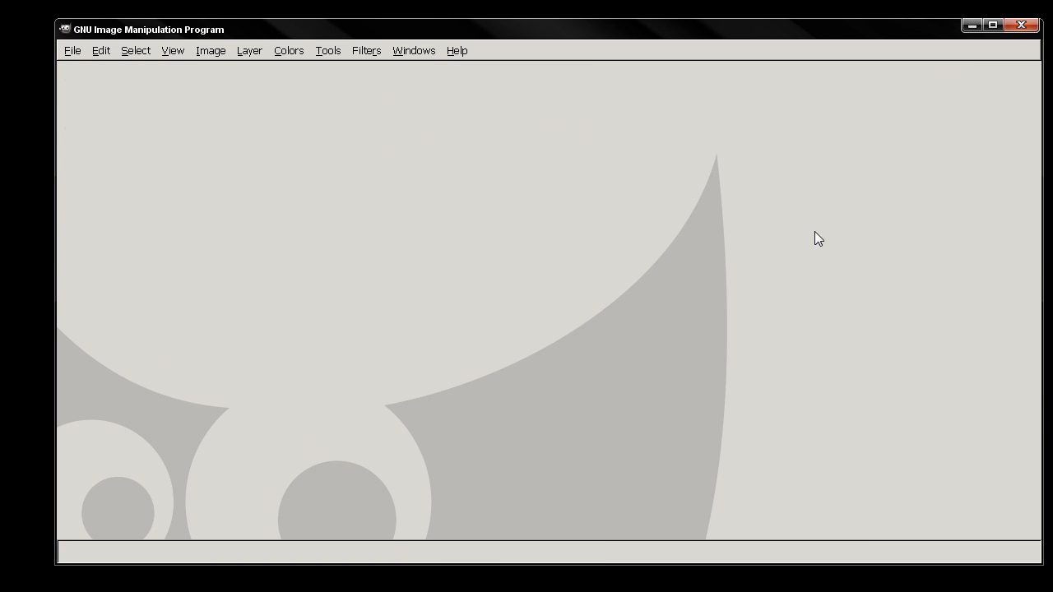
pyautogui.moveTo(518, 63)
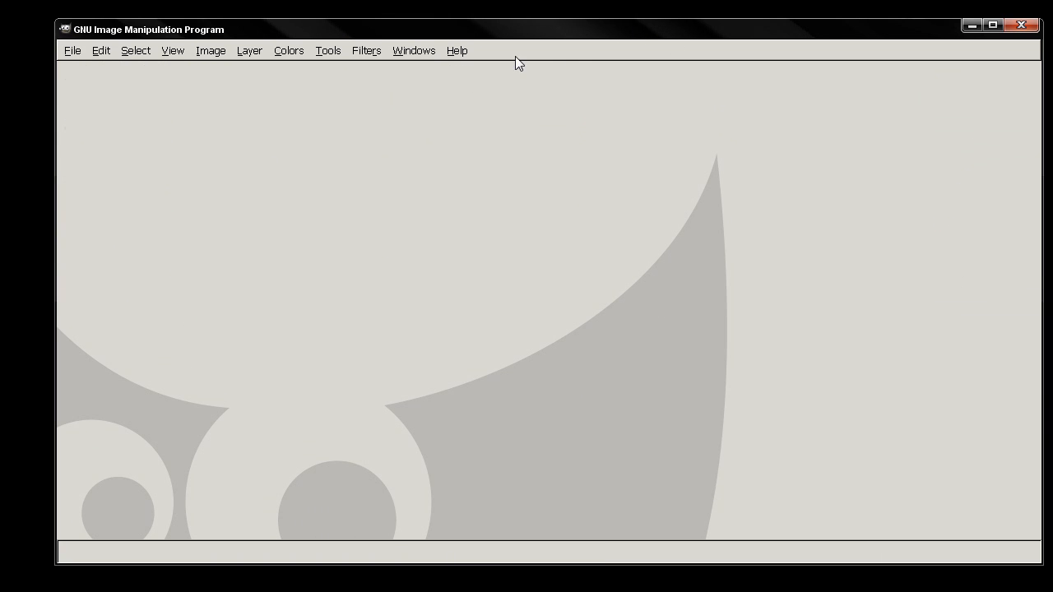
pyautogui.click(414, 50)
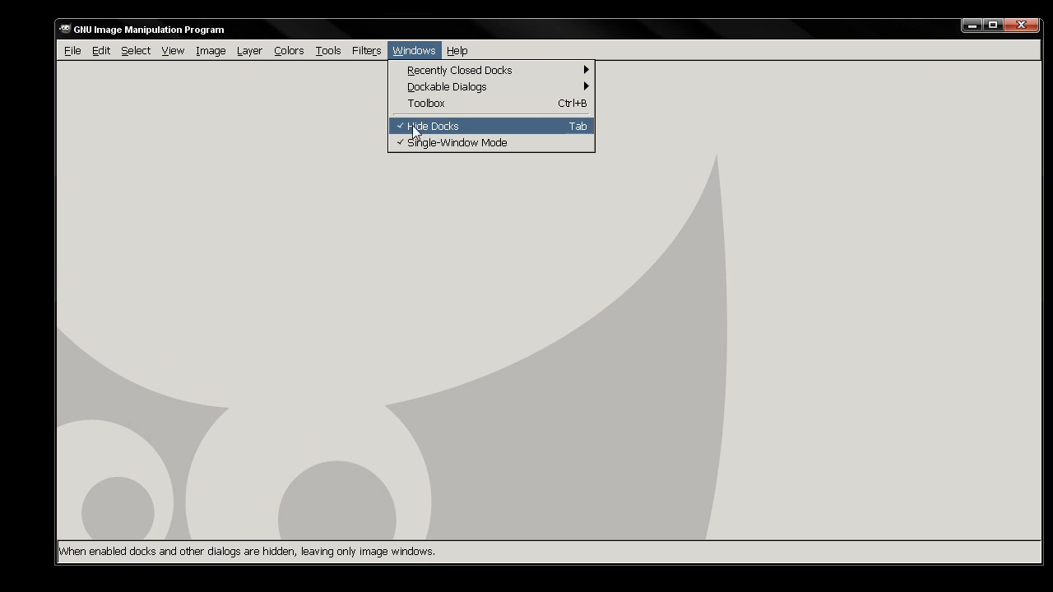
pyautogui.click(432, 126)
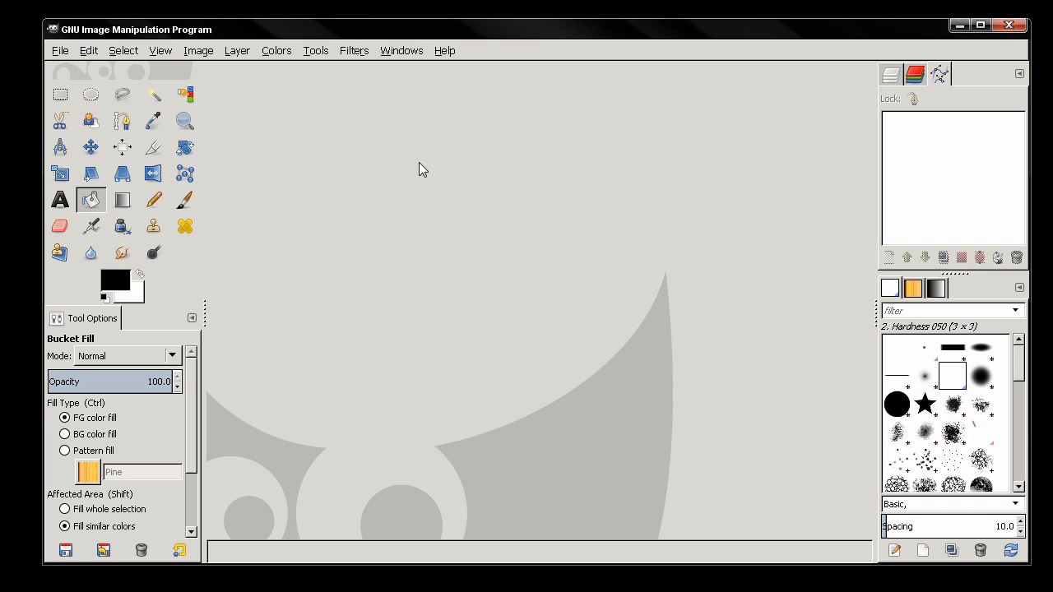
# Step: Open the Windows menu to add the Navigation dialog to the right dock
pyautogui.click(401, 50)
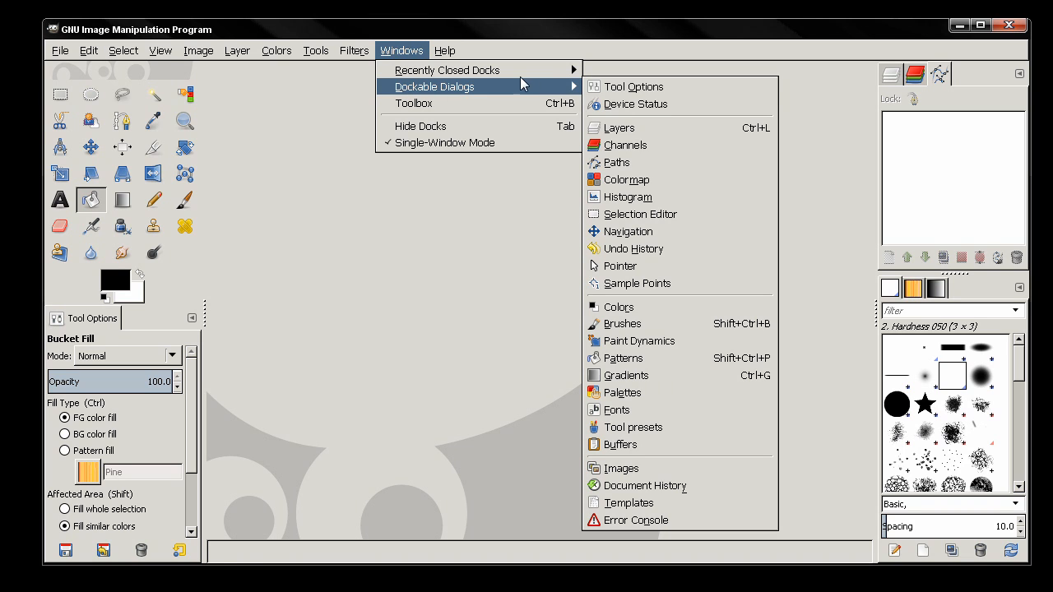
pyautogui.moveTo(627, 196)
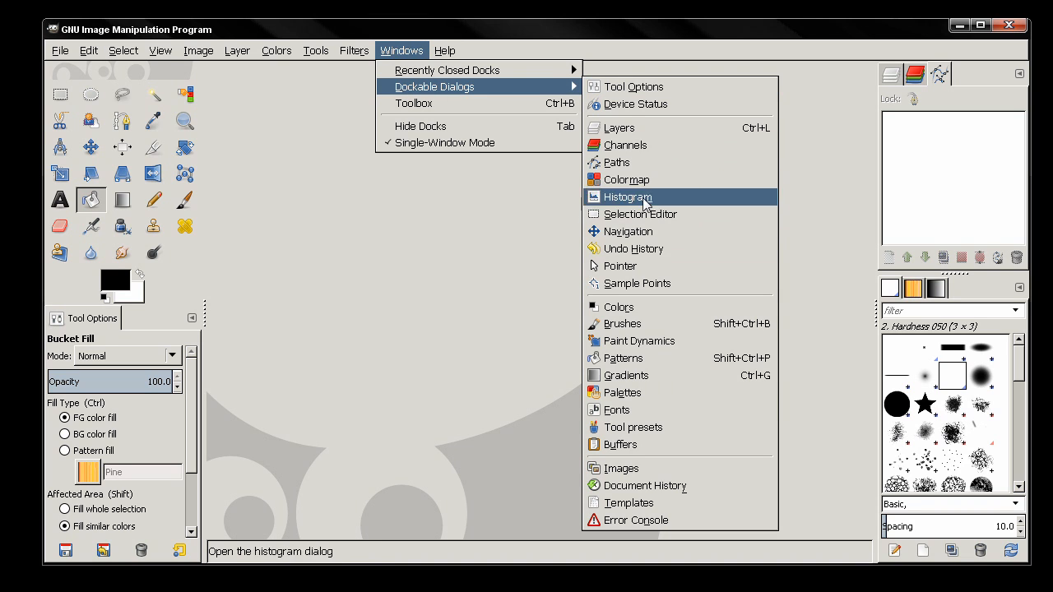
pyautogui.moveTo(635, 104)
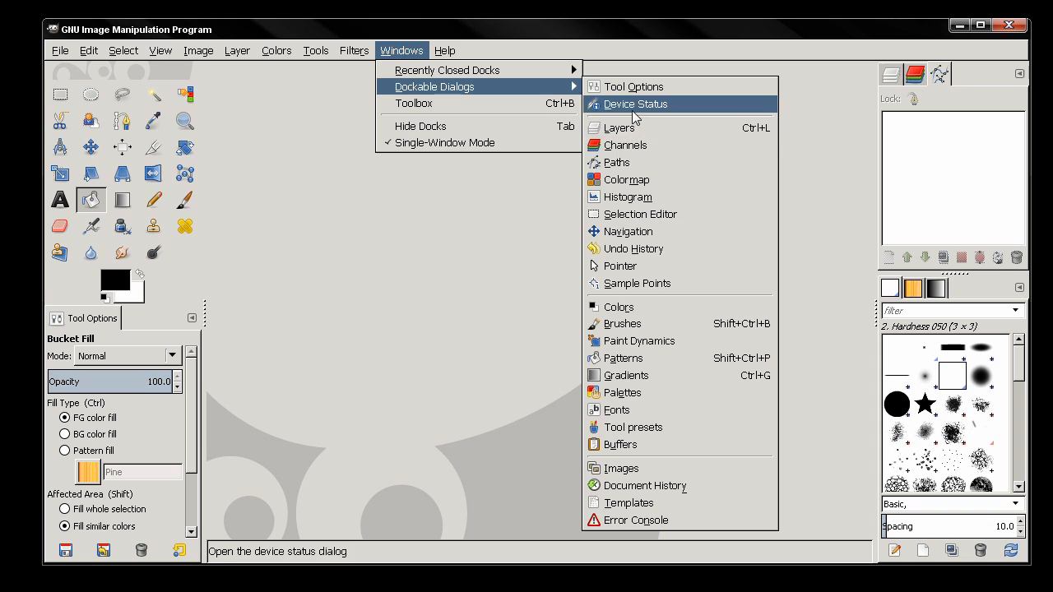
pyautogui.moveTo(672, 322)
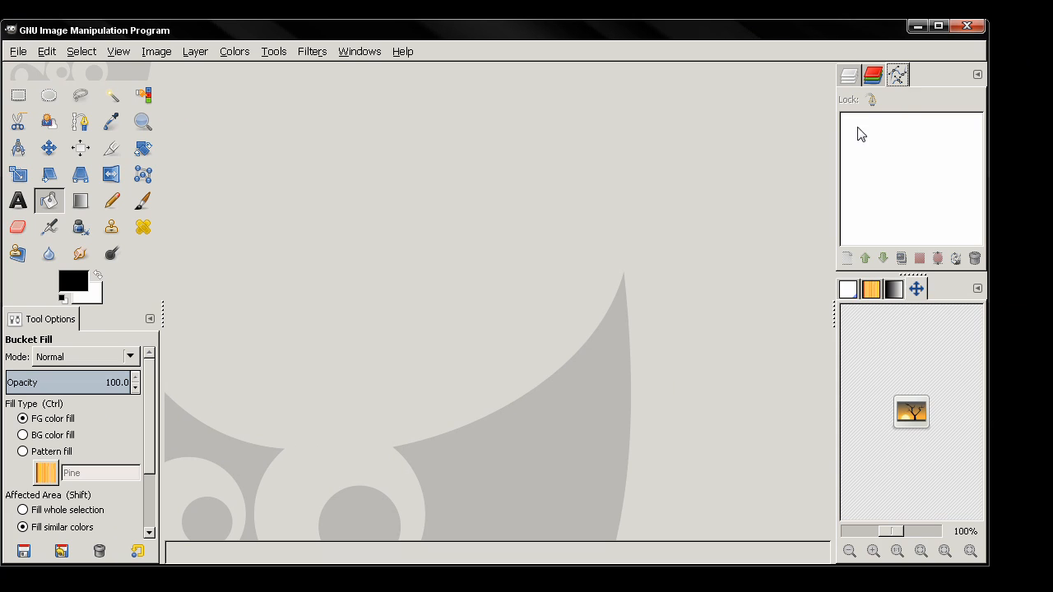
pyautogui.moveTo(518, 59)
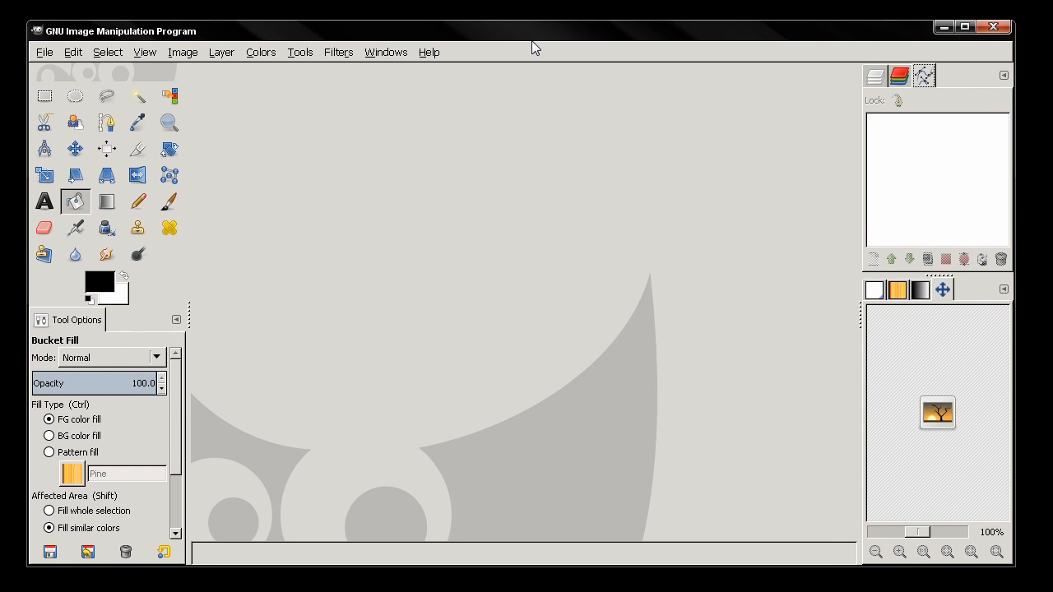
pyautogui.moveTo(550, 31)
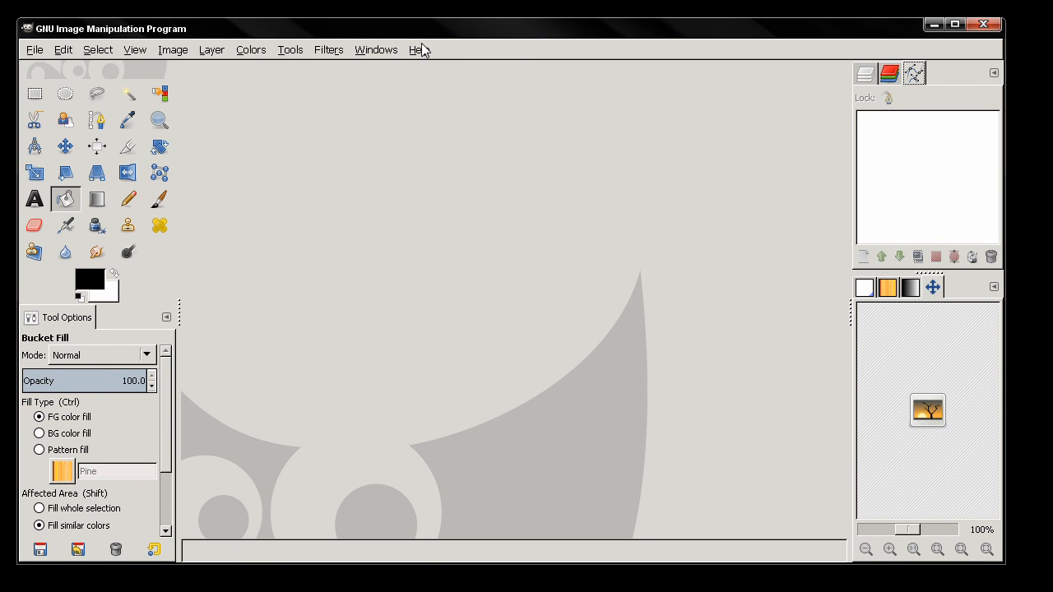
# Step: Switch off single-window mode and reopen the Windows menu to add the Histogram dialog
pyautogui.click(375, 49)
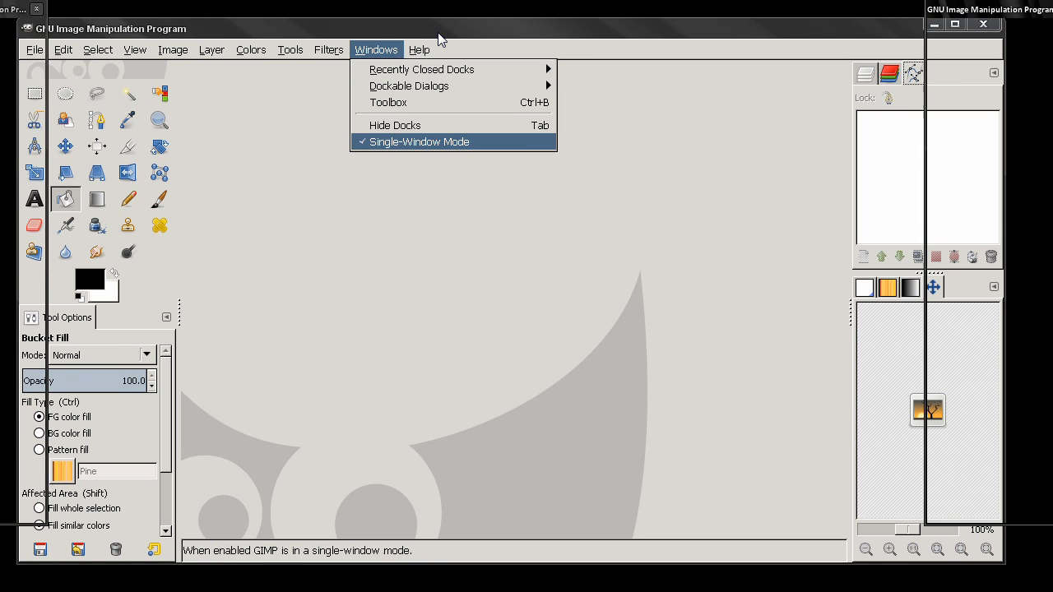
pyautogui.click(420, 141)
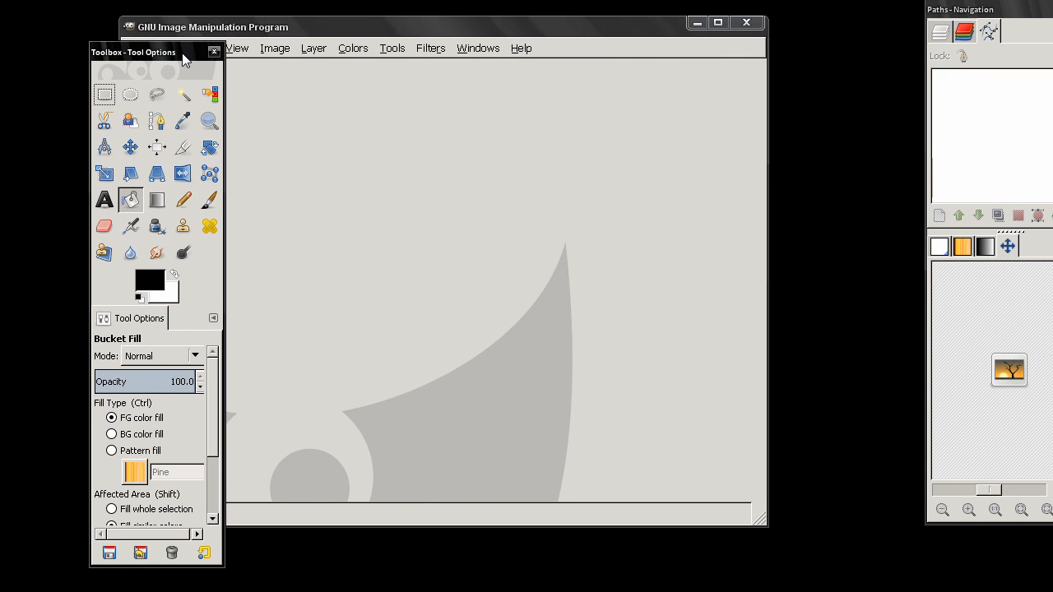
pyautogui.click(477, 47)
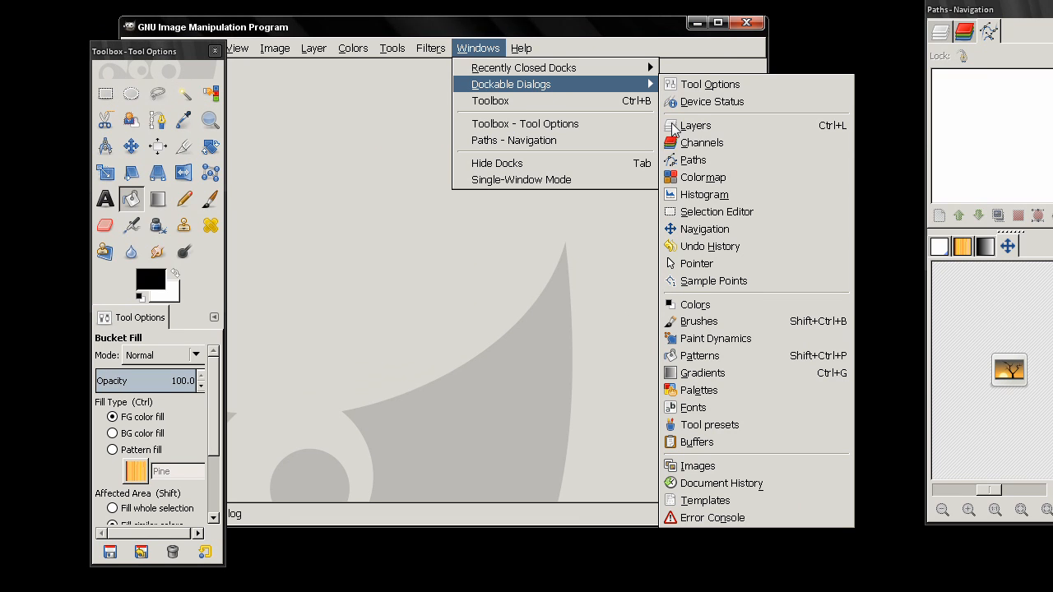
pyautogui.moveTo(715, 211)
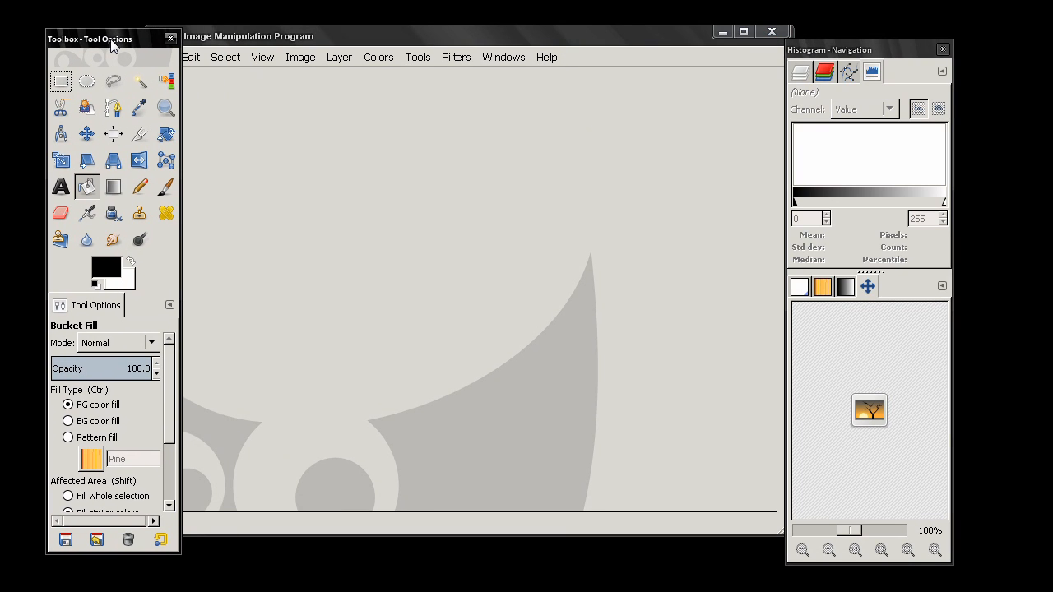
pyautogui.moveTo(576, 175)
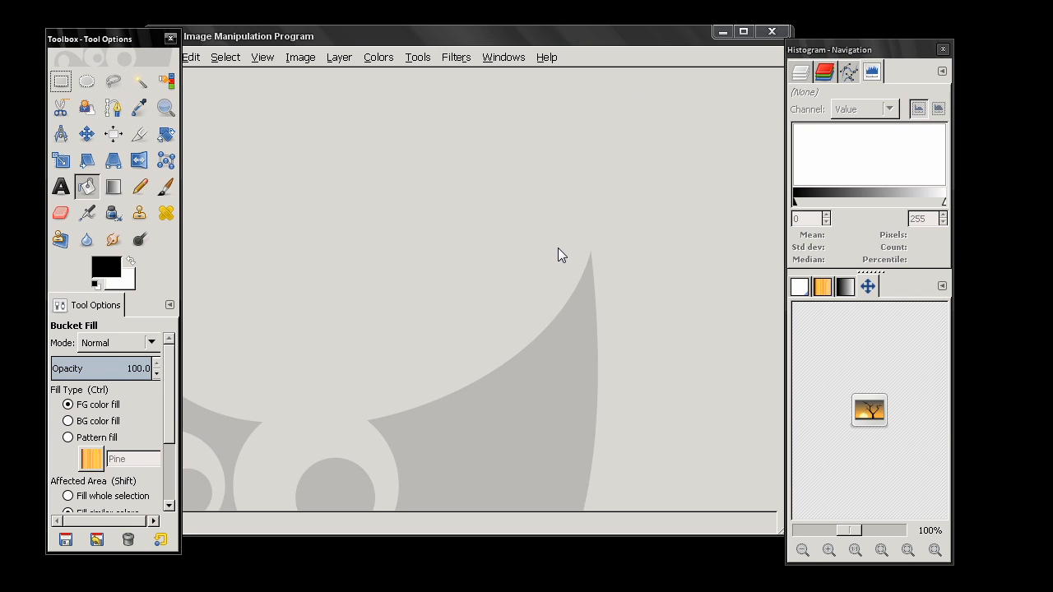
pyautogui.moveTo(568, 206)
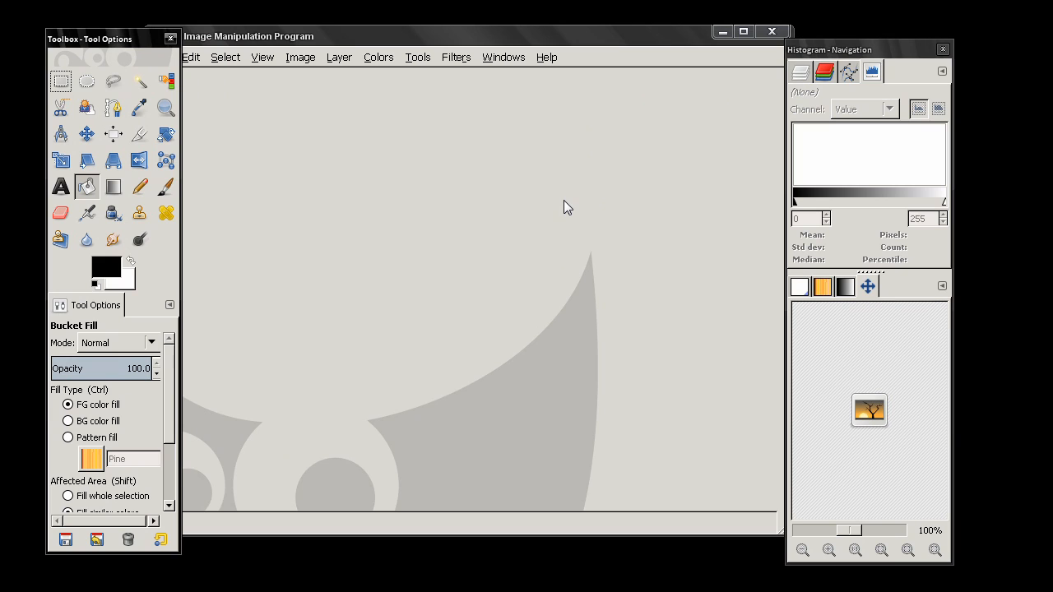
pyautogui.moveTo(256, 118)
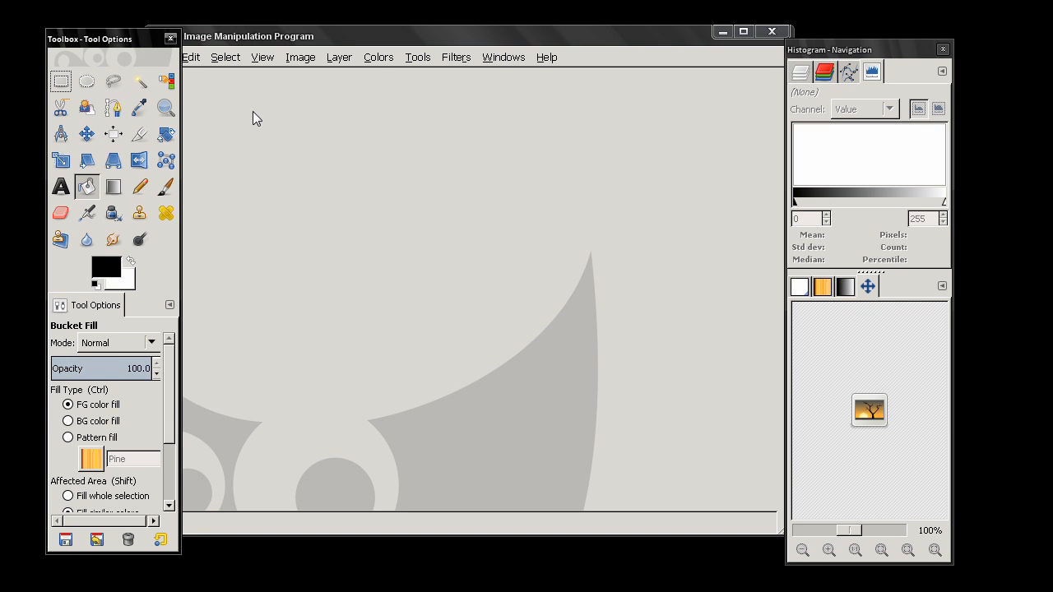
# Step: Open the Windows menu again to reach the Single-Window Mode option
pyautogui.click(502, 56)
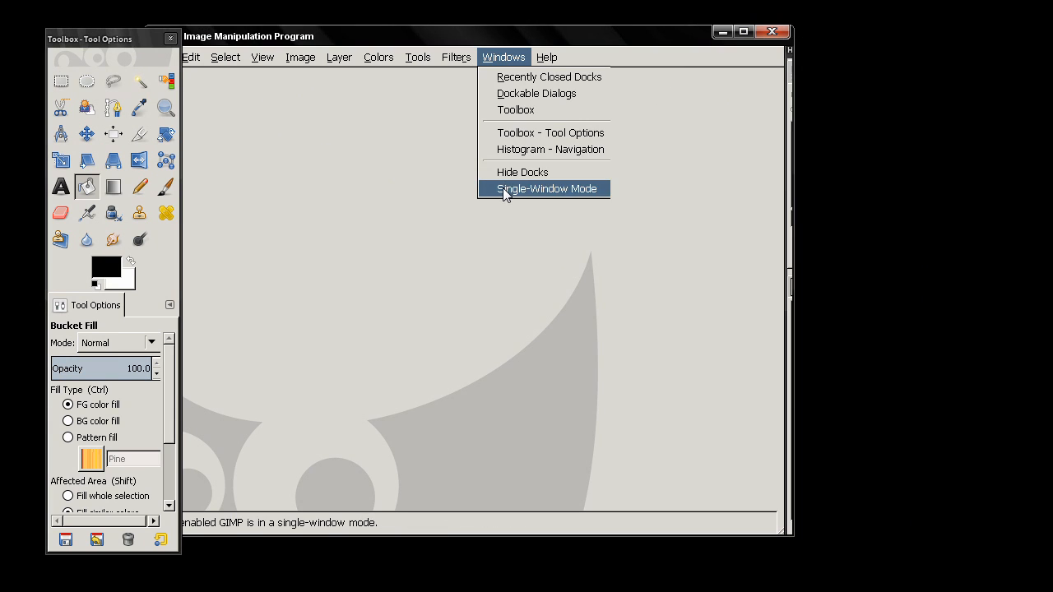